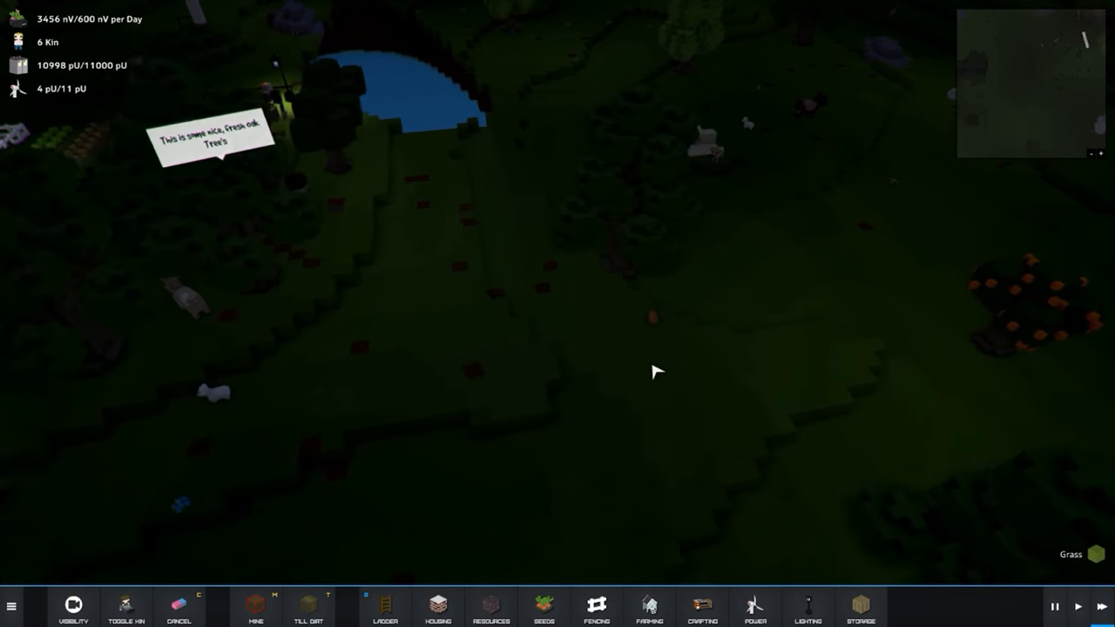
Choose the wood housing build option once the pen, crop rows and beds are placed.
{"action": "left_click", "coordinate": [127, 605]}
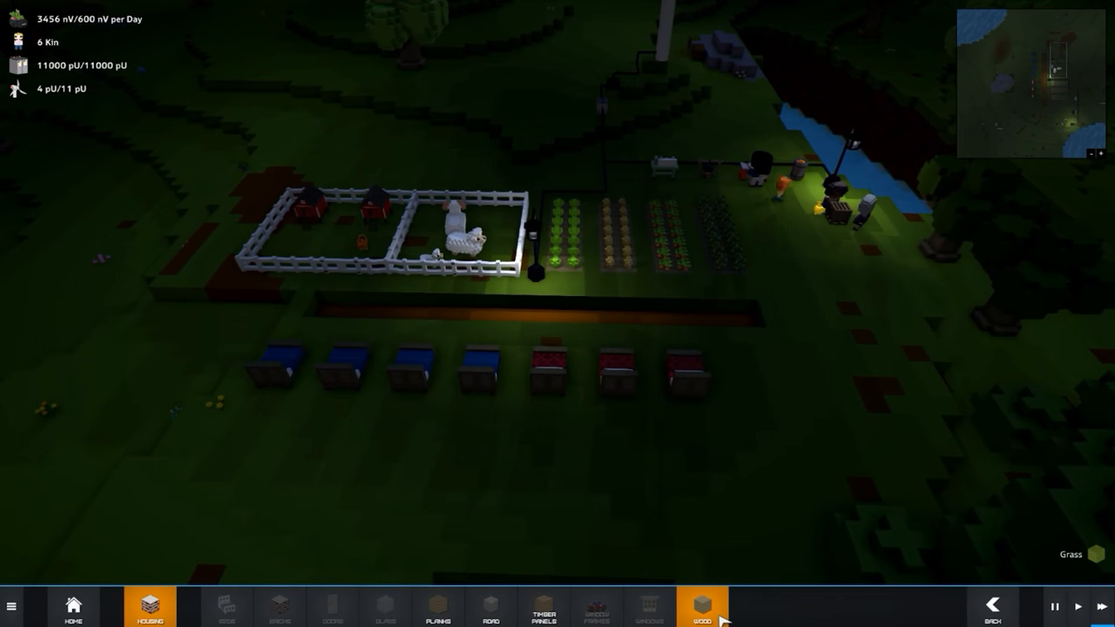
Lay a cobblestone road strip beside the trench below the animal pen.
{"action": "left_click", "coordinate": [490, 607]}
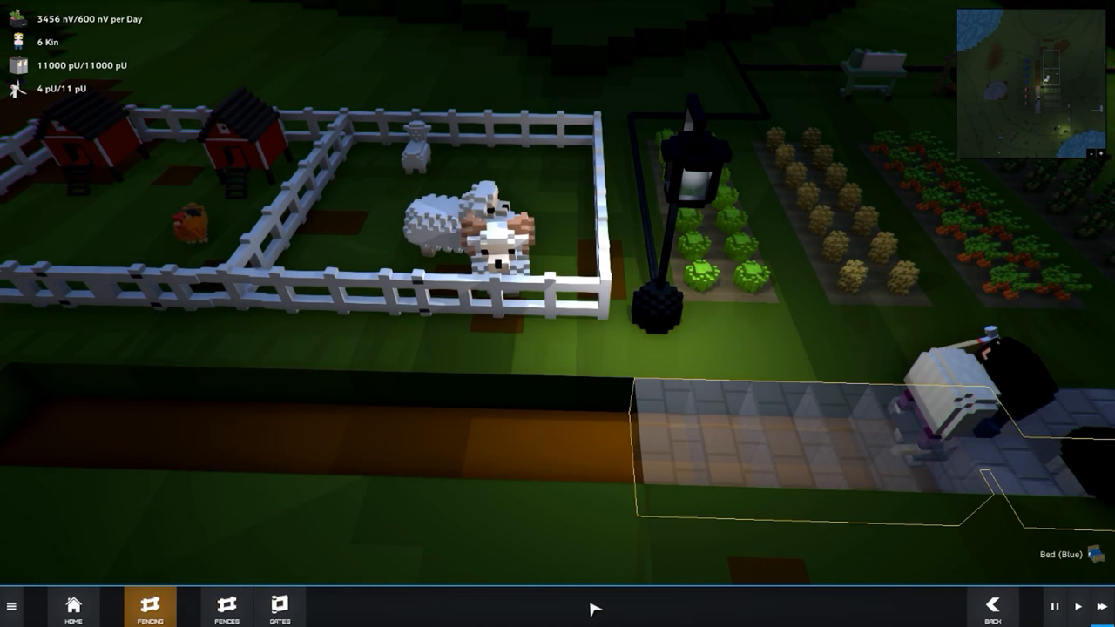
{"action": "left_click", "coordinate": [280, 607]}
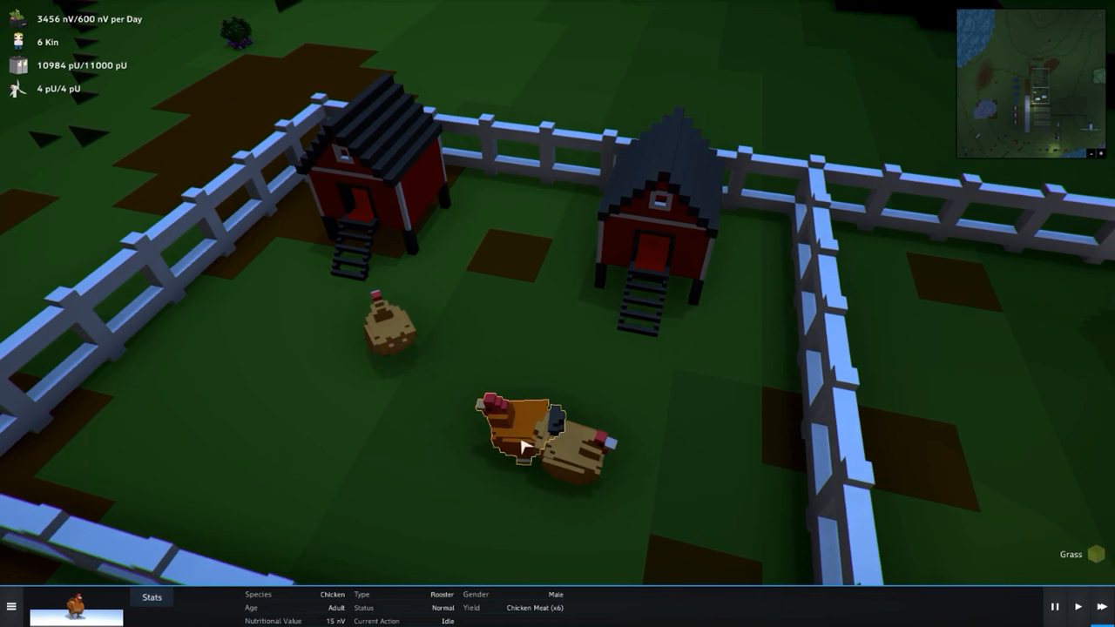
Close the rooster's Stats panel and view the terraced hills with fruit trees and pond.
{"action": "left_click", "coordinate": [390, 331]}
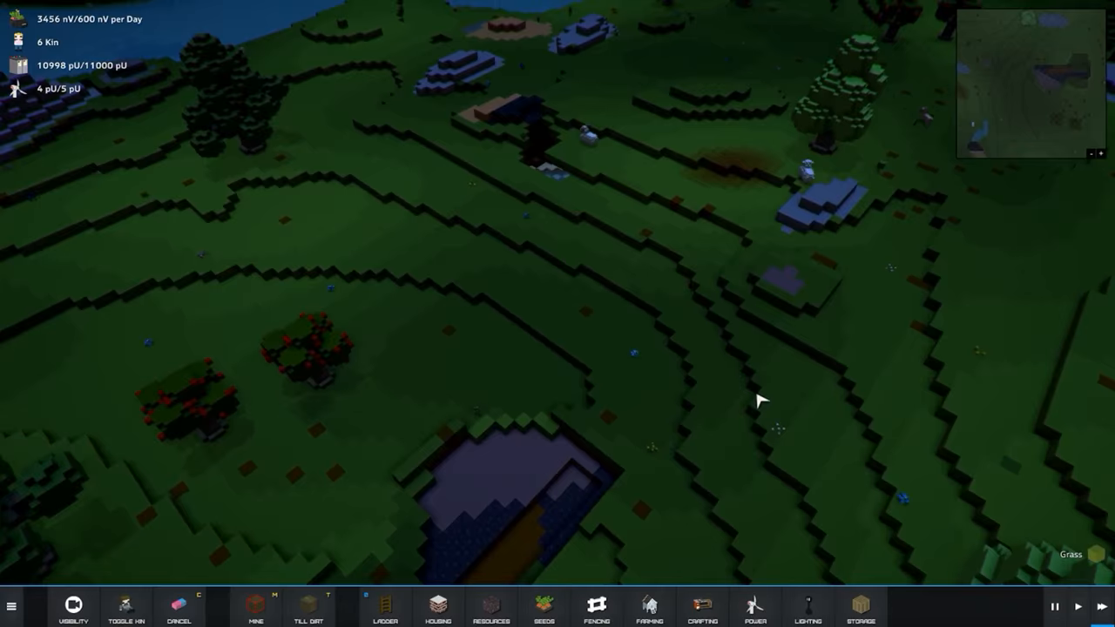
Pan back to the colony and order the rightmost grown crop field harvested.
{"action": "left_click", "coordinate": [579, 209]}
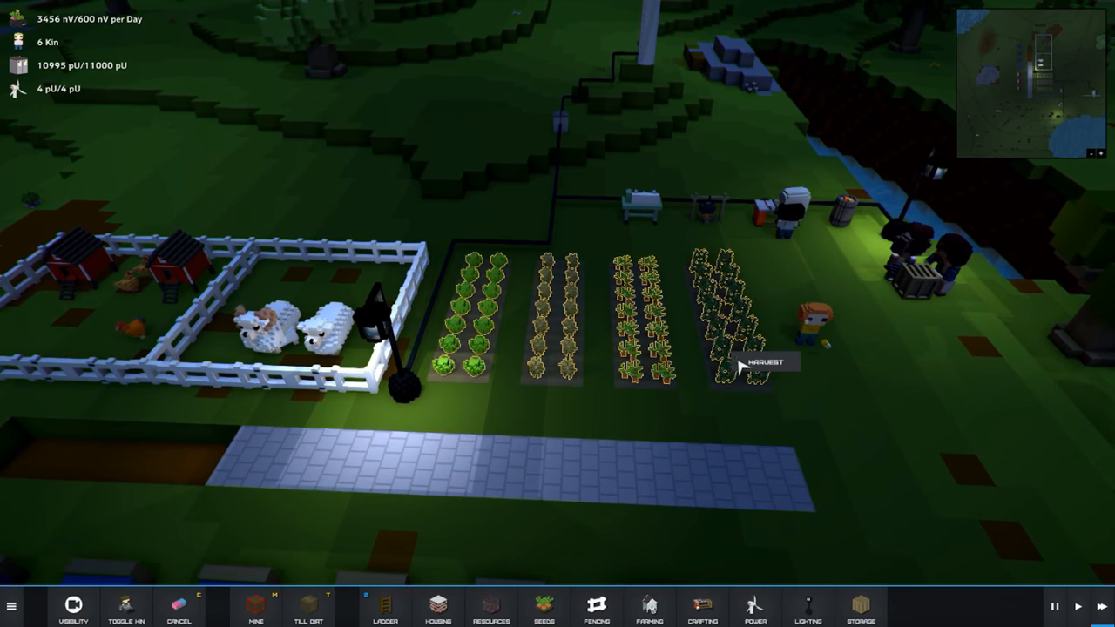
Harvest the grown crop field and bring up chop and harvest orders for the oak tree.
{"action": "left_click", "coordinate": [745, 366]}
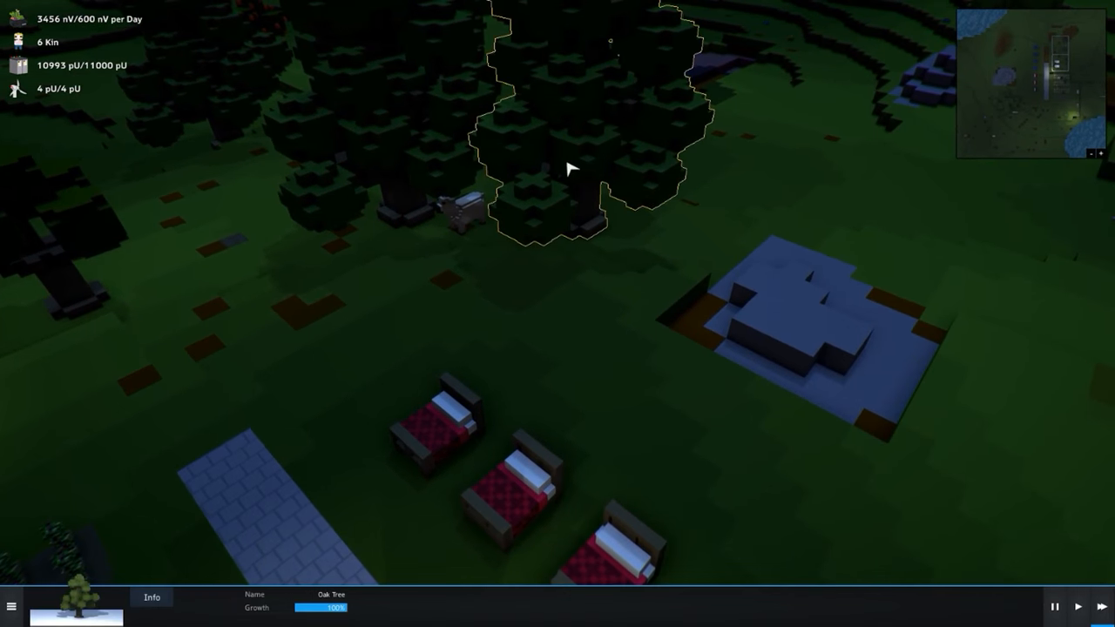
{"action": "right_click", "coordinate": [566, 167]}
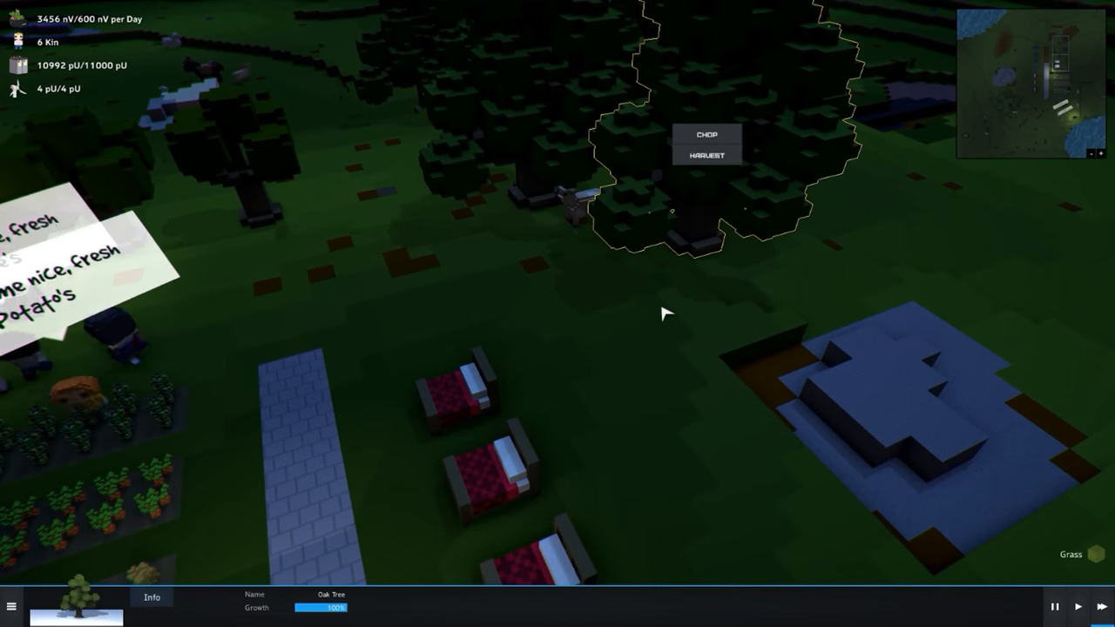
{"action": "mouse_move", "coordinate": [788, 272]}
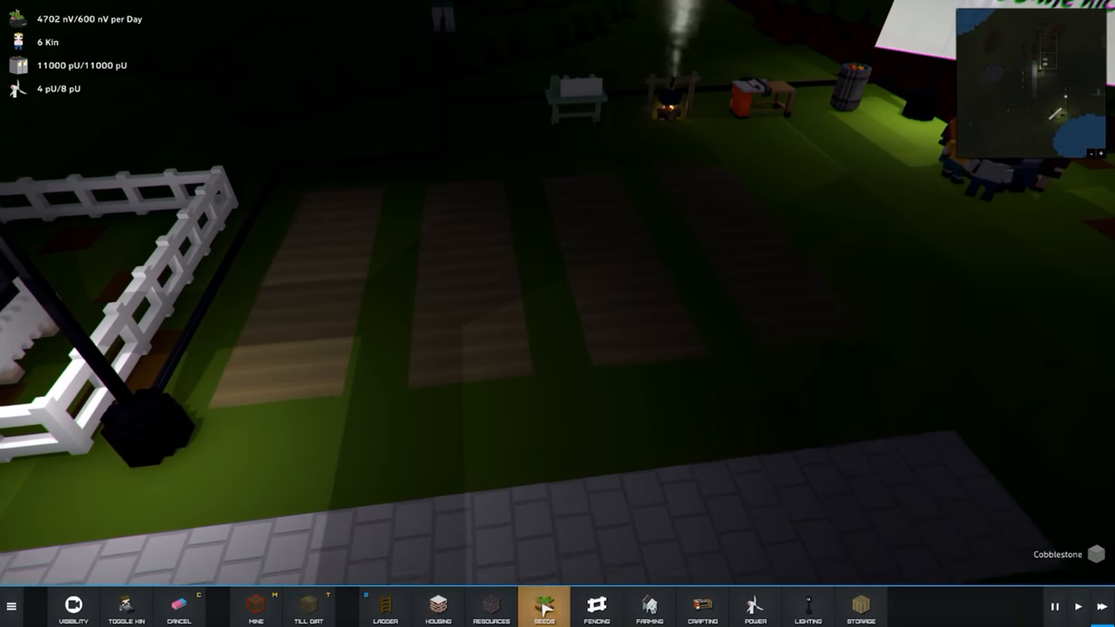
Plant lettuce, potato and pea seeds on three bare tilled plots.
{"action": "left_click", "coordinate": [543, 607]}
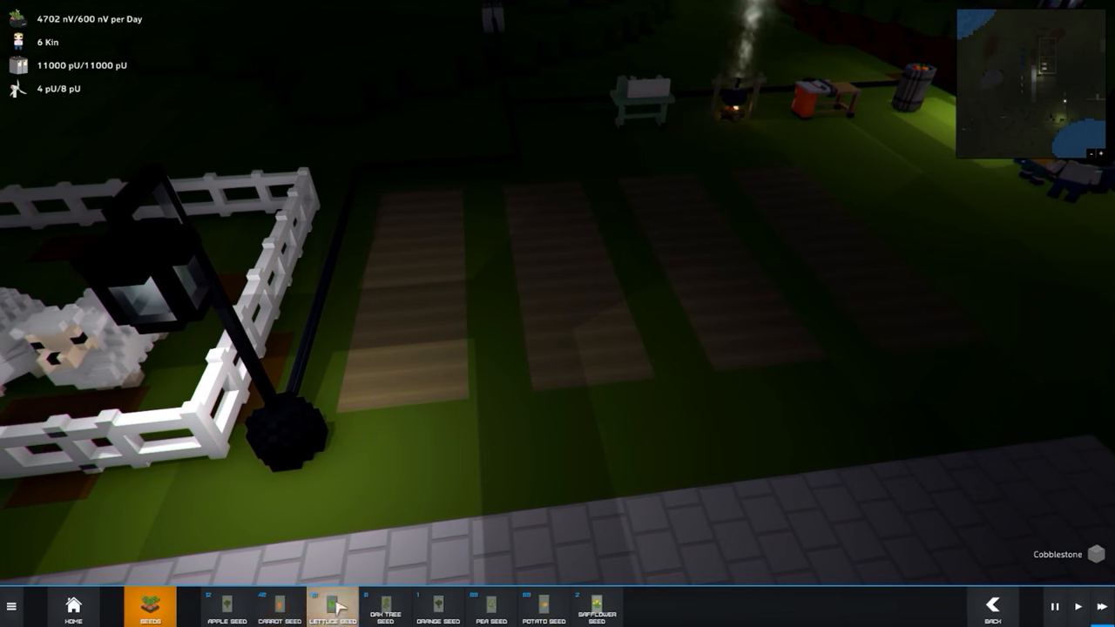
{"action": "left_click", "coordinate": [332, 606]}
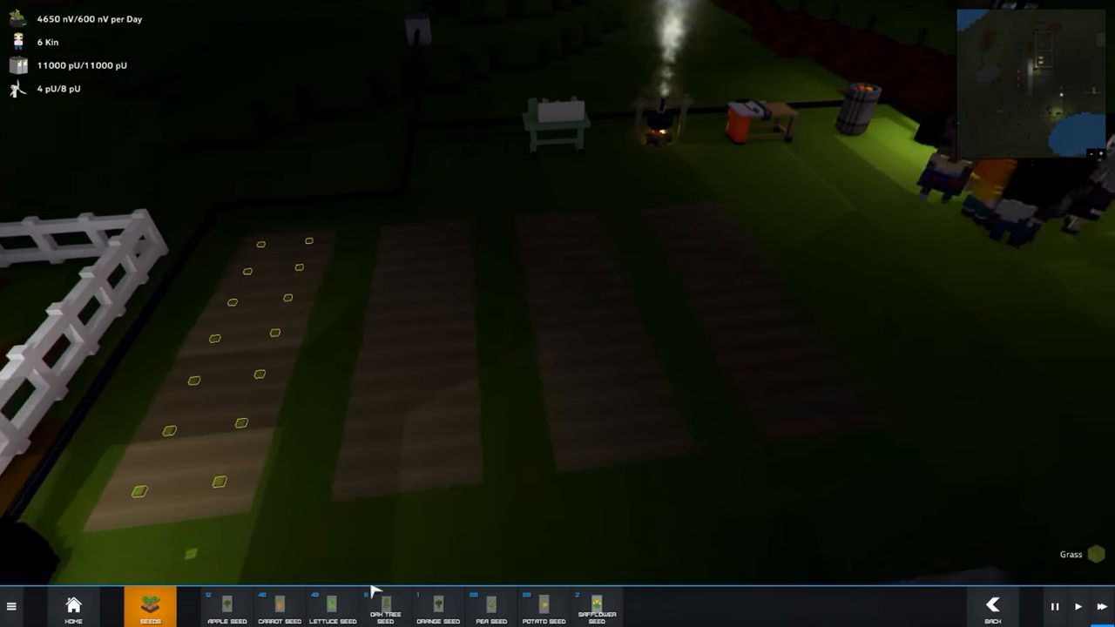
{"action": "left_click", "coordinate": [438, 607]}
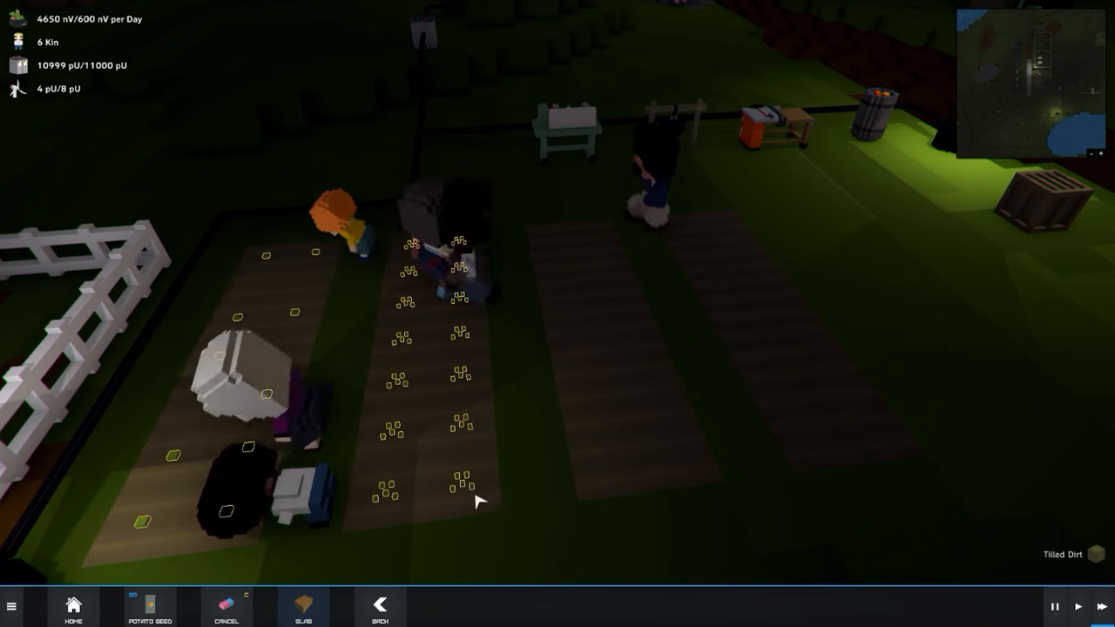
{"action": "left_click", "coordinate": [149, 607]}
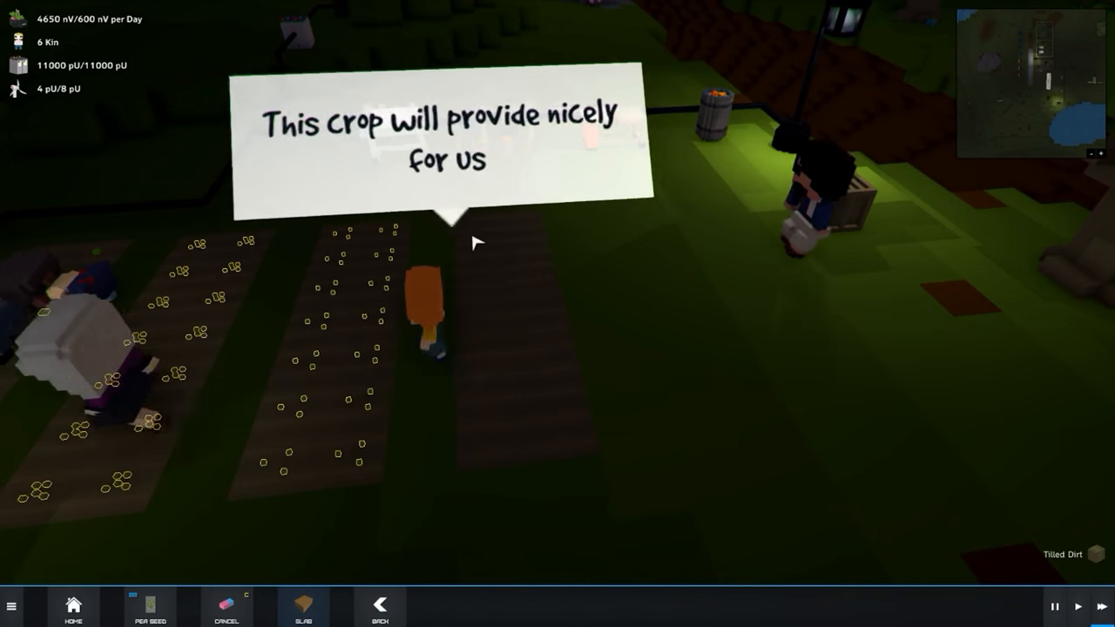
{"action": "left_click", "coordinate": [150, 606]}
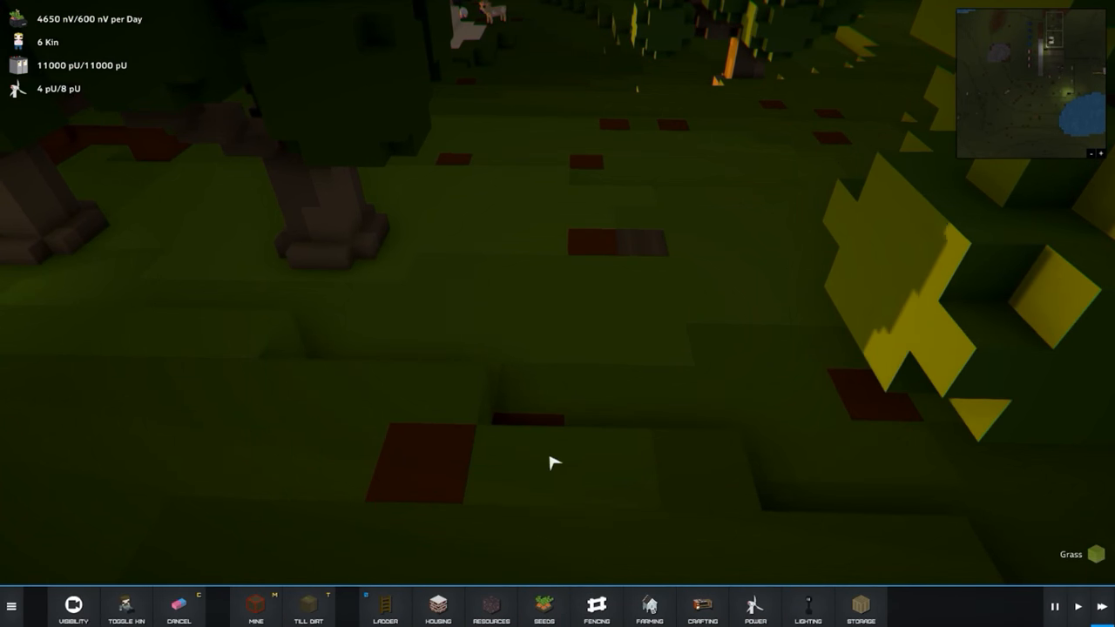
Pan to the grassy wildflower slopes below the chicken and sheep pen.
{"action": "left_click", "coordinate": [543, 607]}
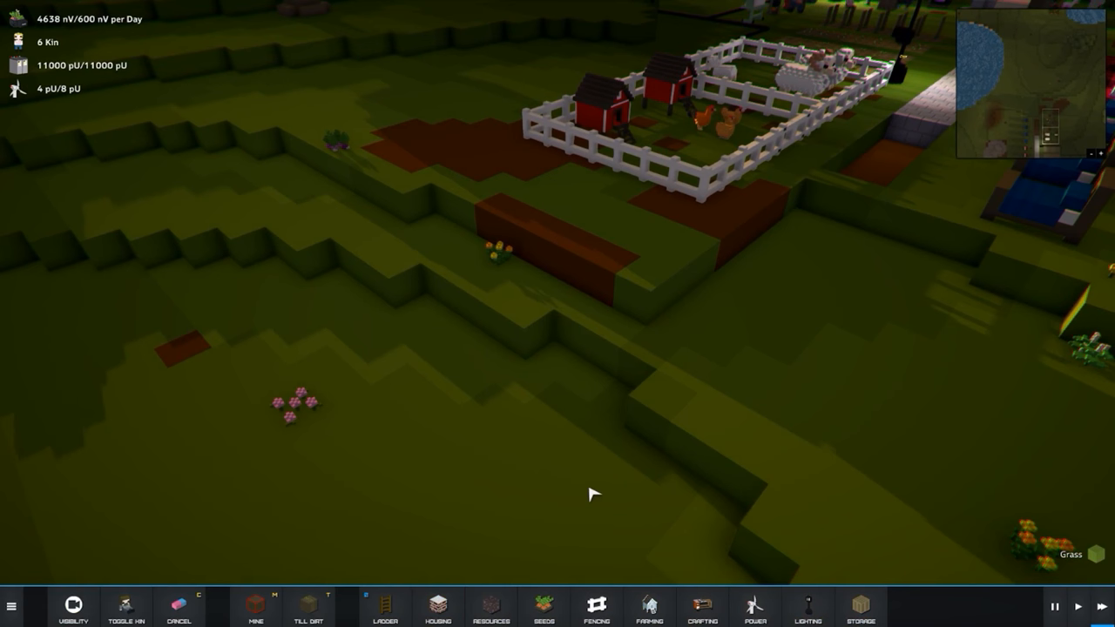
Pick a grass block variant from the Resources grass category.
{"action": "left_click", "coordinate": [490, 607]}
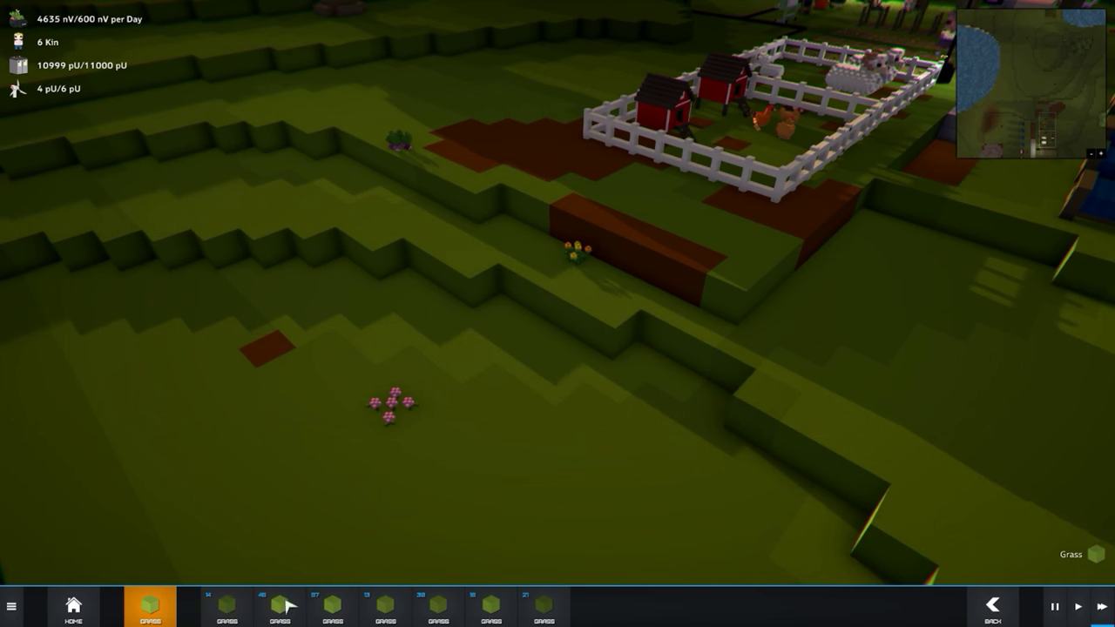
{"action": "left_click", "coordinate": [149, 606]}
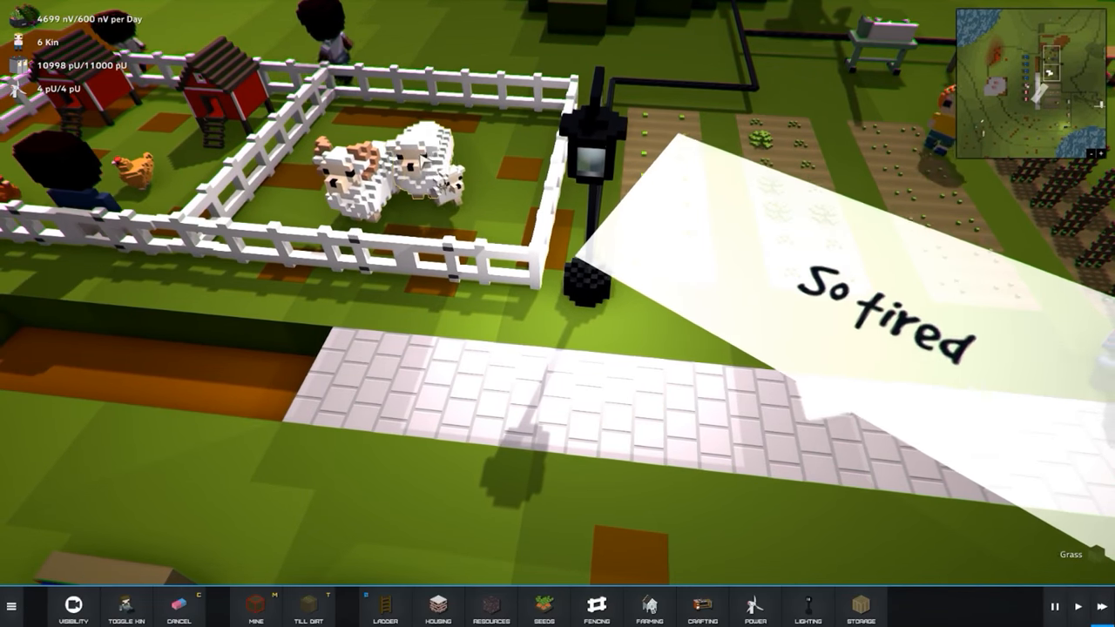
{"action": "left_click", "coordinate": [383, 183]}
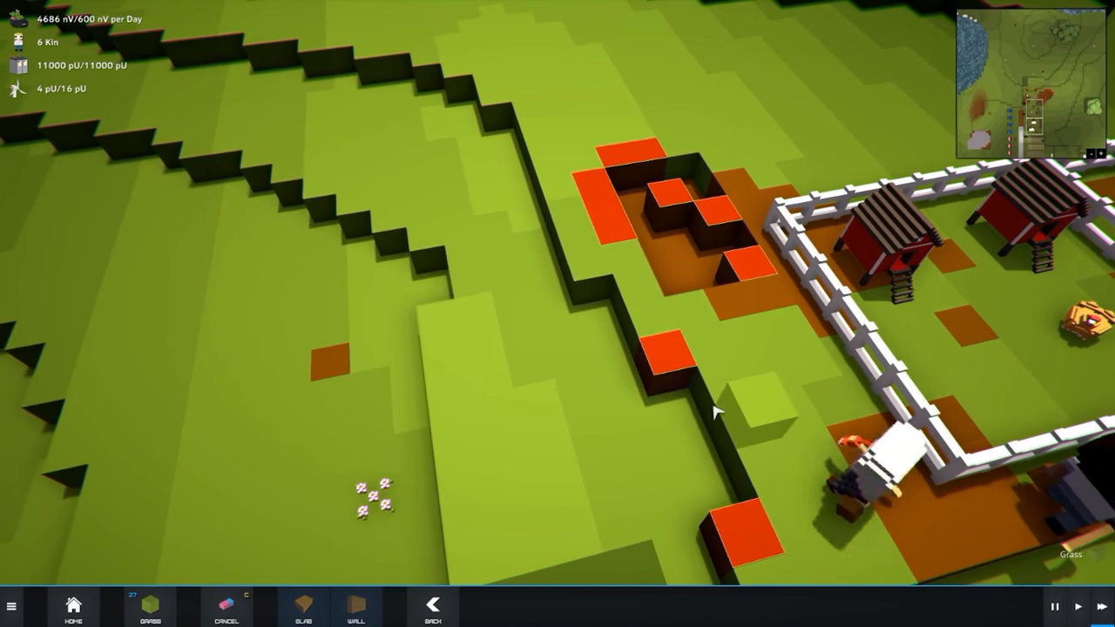
Mark a hillside gap beside the chicken pen for a grass block.
{"action": "left_click", "coordinate": [150, 607]}
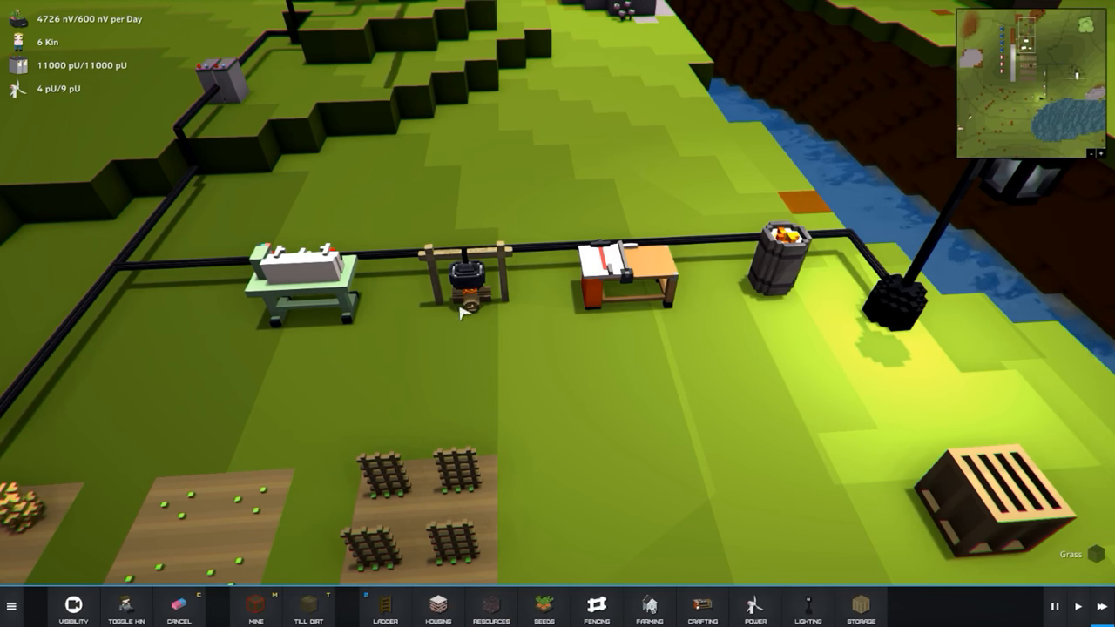
Inspect the Cooking Pot station to view its Vegetable Soup and Fried Egg recipes.
{"action": "left_click", "coordinate": [466, 287]}
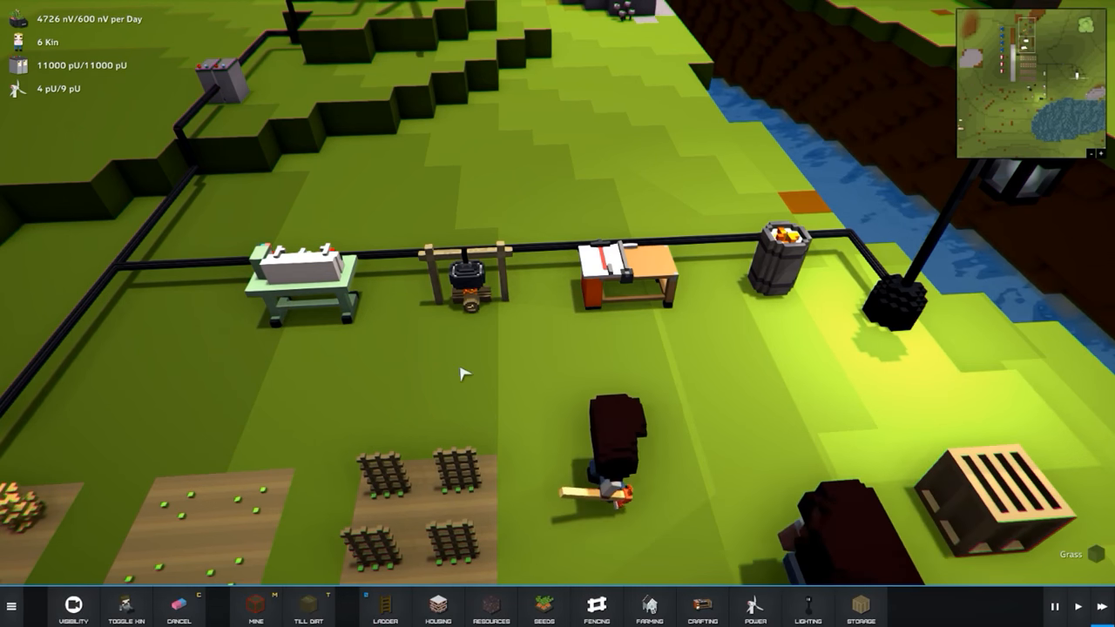
{"action": "left_click", "coordinate": [463, 278]}
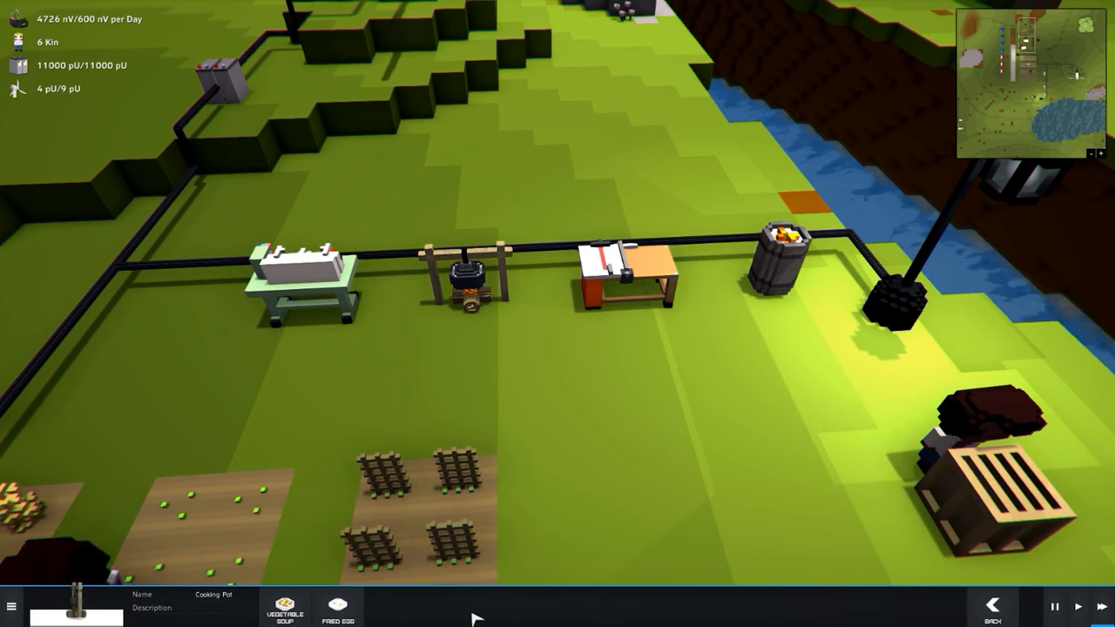
{"action": "left_click", "coordinate": [284, 607]}
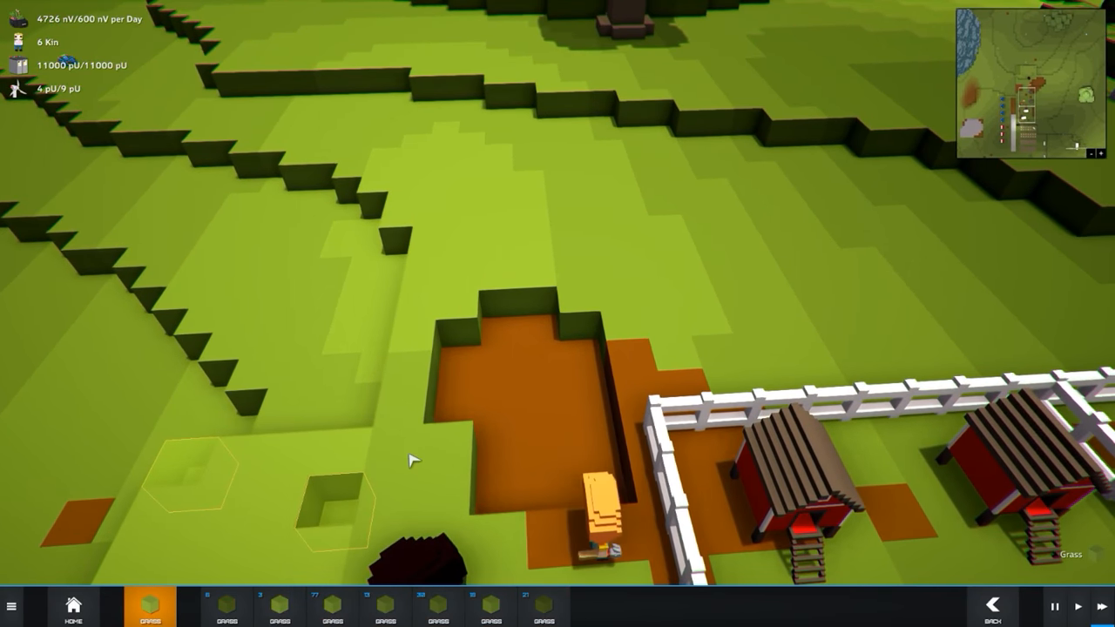
Mark grass blocks to fill the dug dirt pit beside the chicken pen.
{"action": "left_click", "coordinate": [150, 605]}
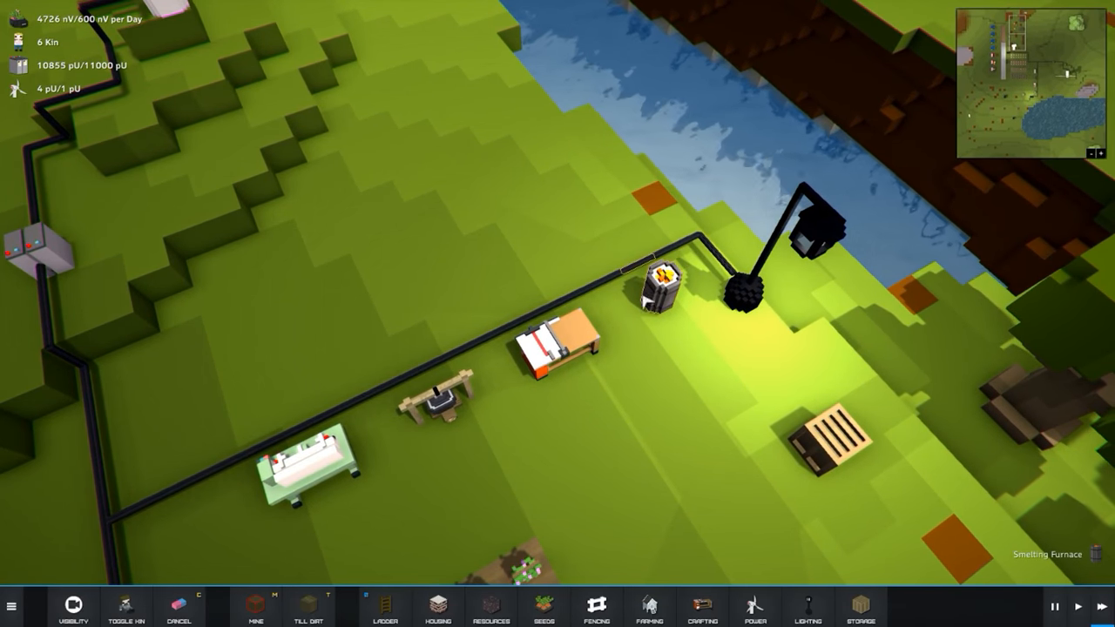
Queue a steel crafting order at the smelting furnace from its Metal tab.
{"action": "left_click", "coordinate": [662, 287]}
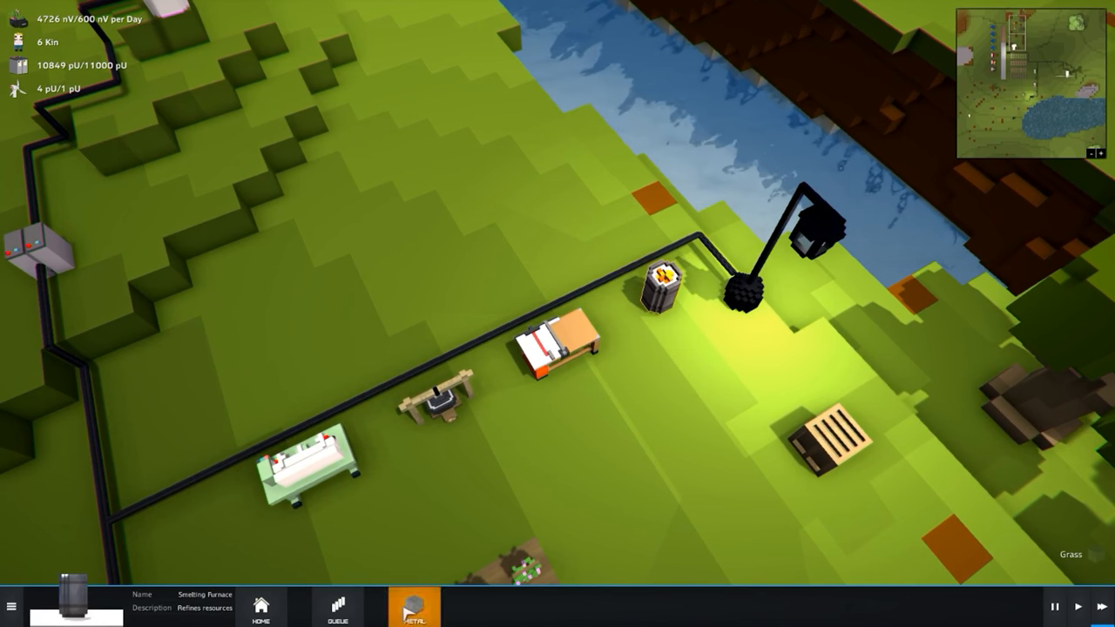
{"action": "left_click", "coordinate": [414, 607]}
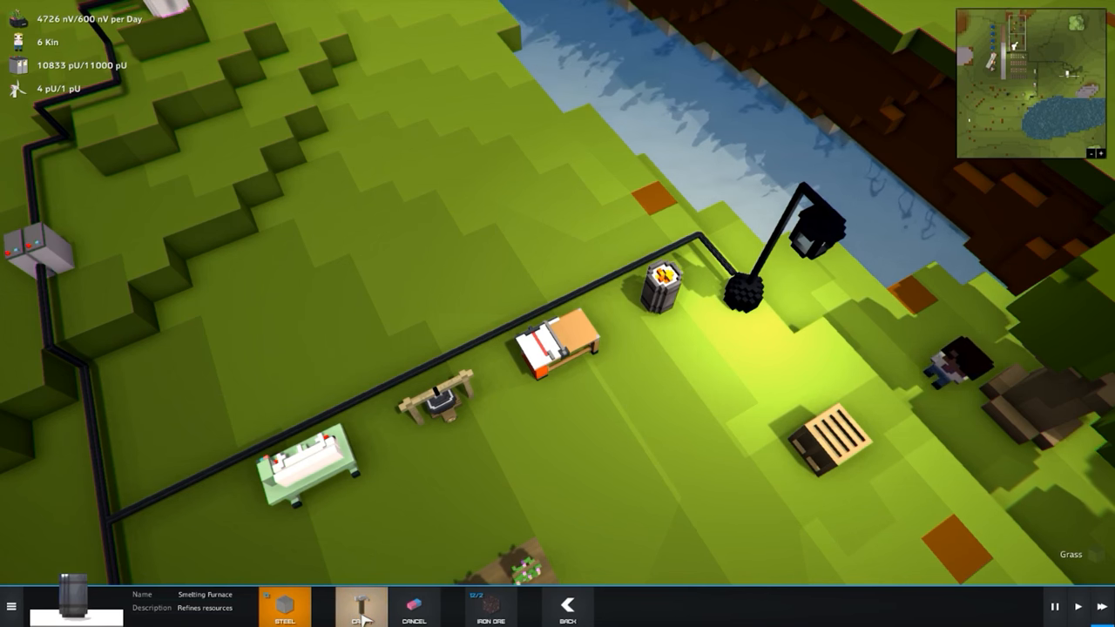
{"action": "left_click", "coordinate": [567, 607]}
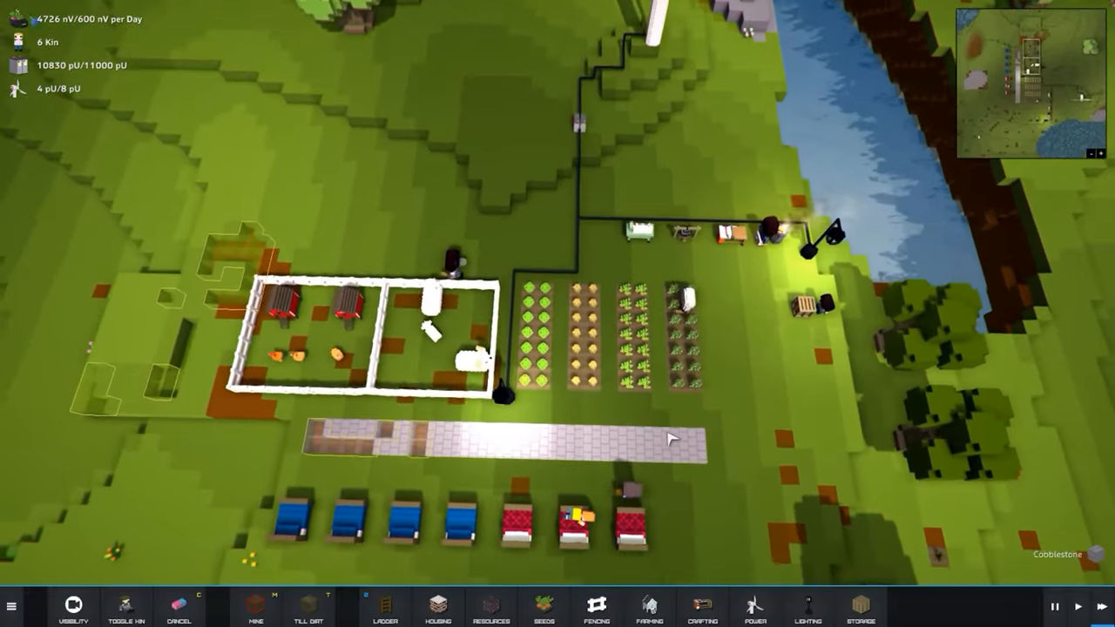
{"action": "scroll", "scroll_direction": "down", "scroll_amount": 3}
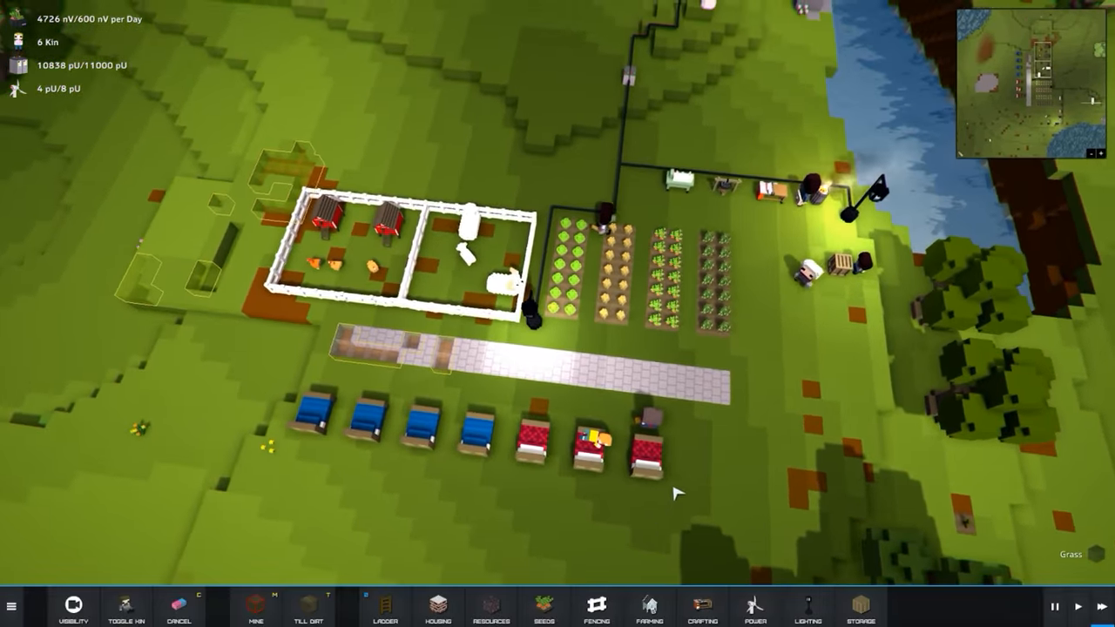